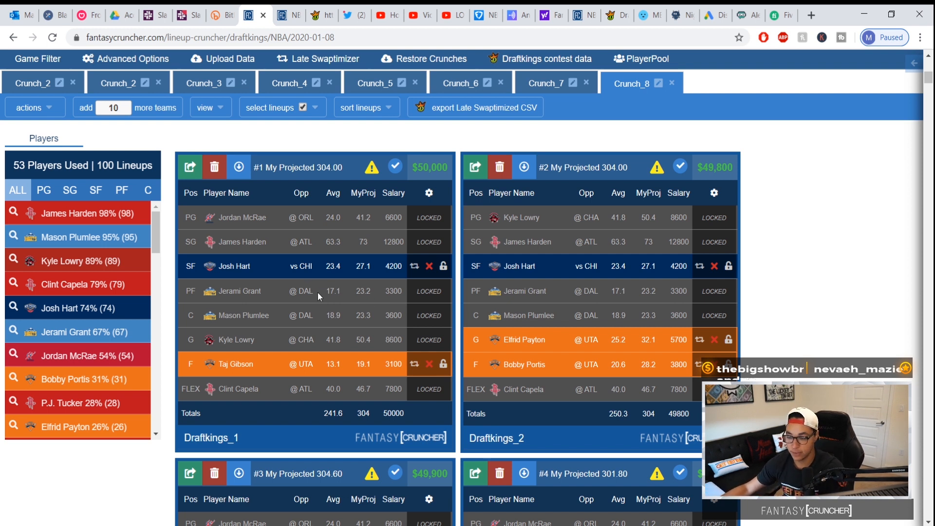
{"action": "mouse_move", "coordinate": [317, 58]}
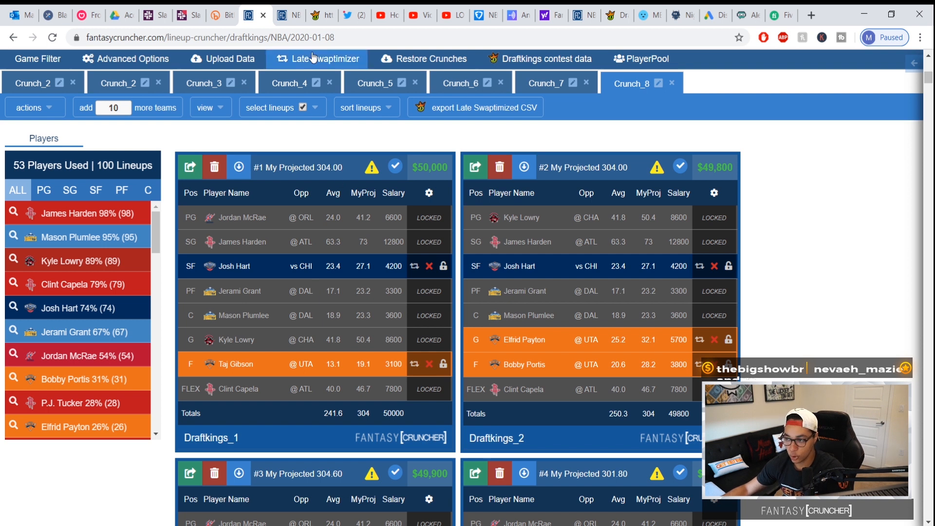
Open the Late Swaptimizer dialog so it can accept a DraftKings CSV entry file
{"action": "left_click", "coordinate": [324, 58]}
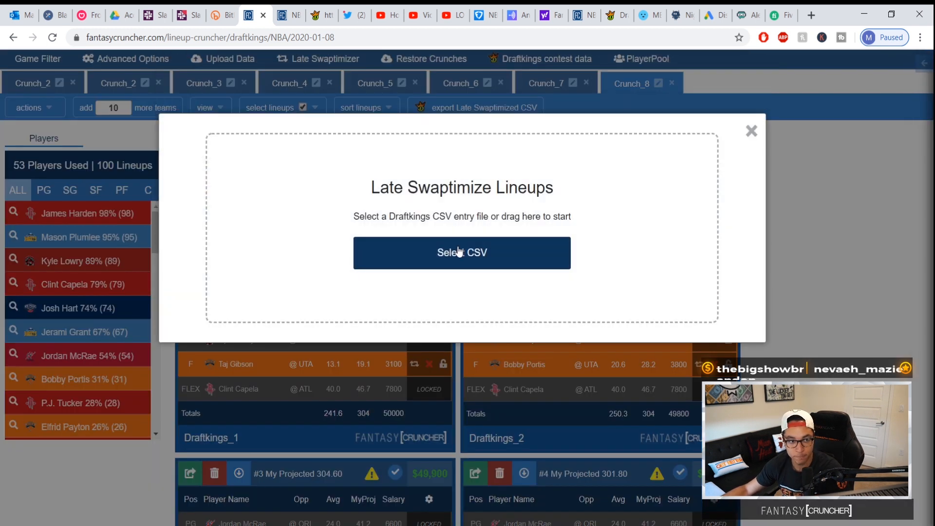
{"action": "mouse_move", "coordinate": [439, 238]}
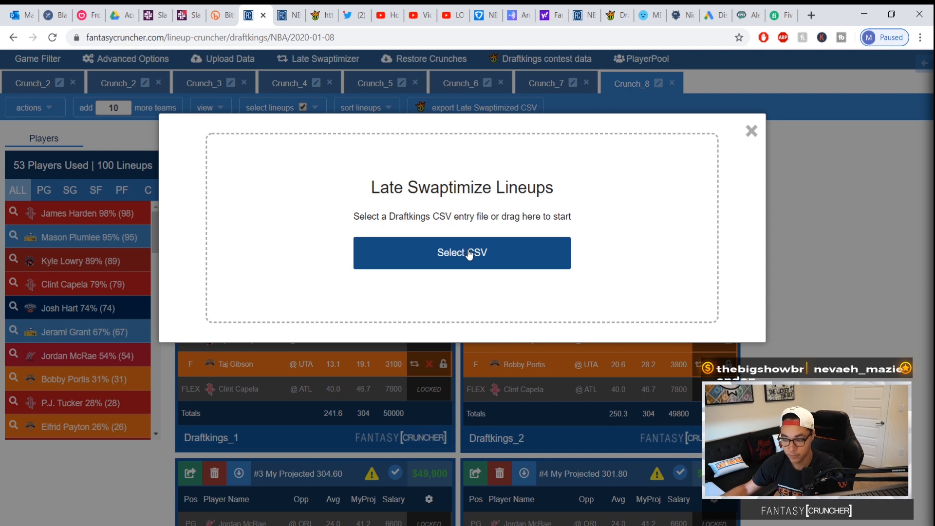
{"action": "mouse_move", "coordinate": [468, 255]}
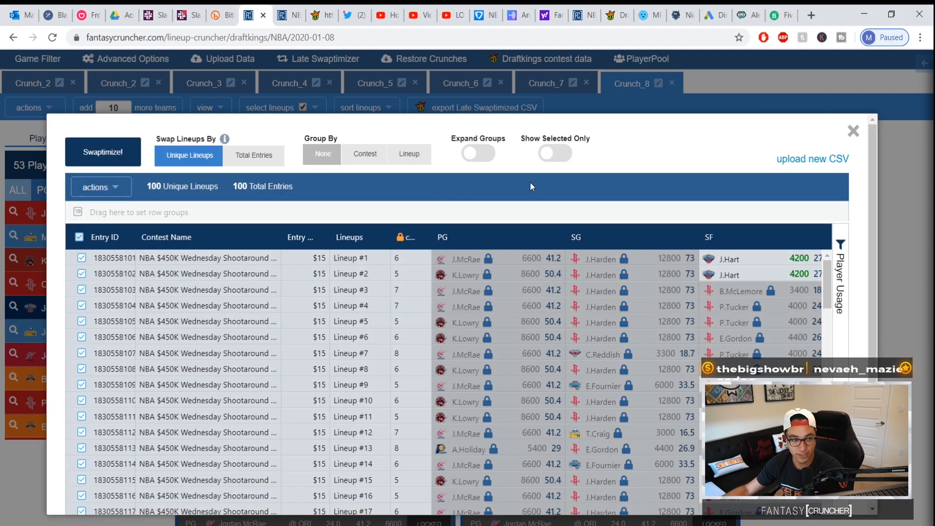
{"action": "mouse_move", "coordinate": [611, 157]}
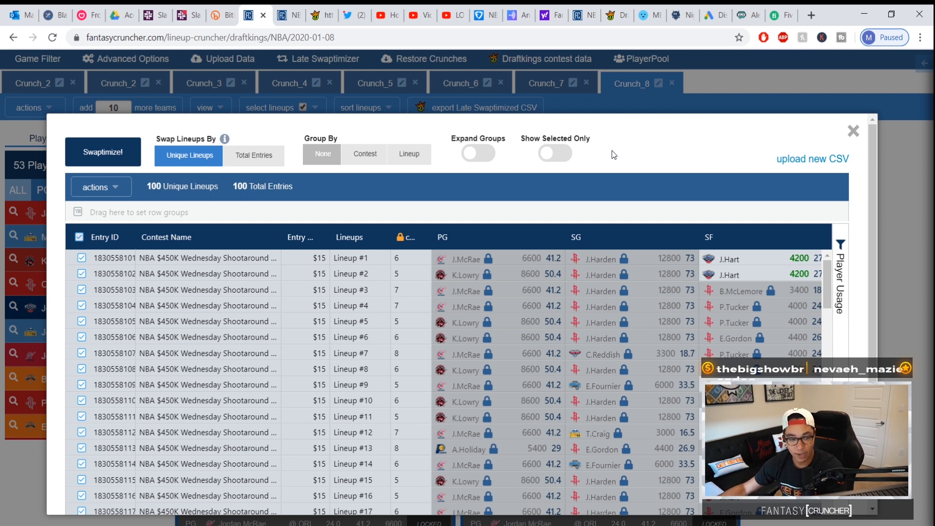
{"action": "mouse_move", "coordinate": [311, 141]}
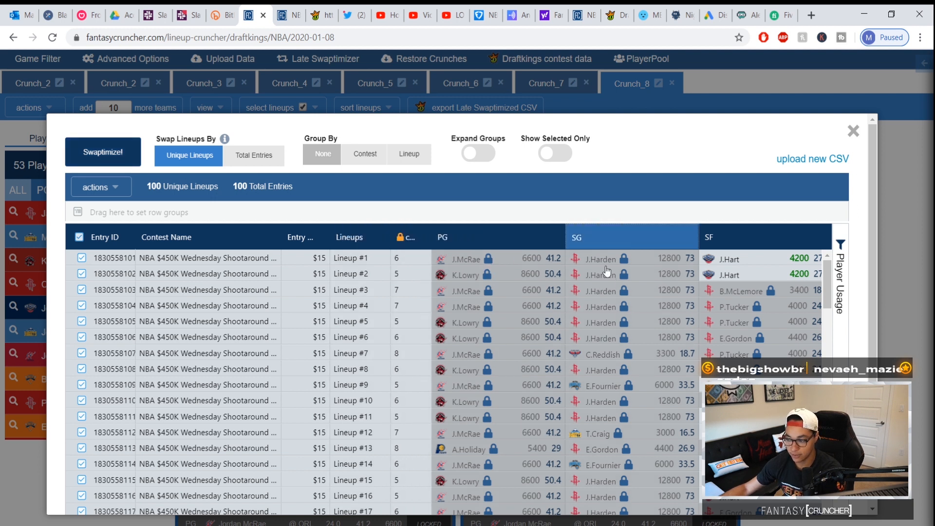
{"action": "mouse_move", "coordinate": [567, 315]}
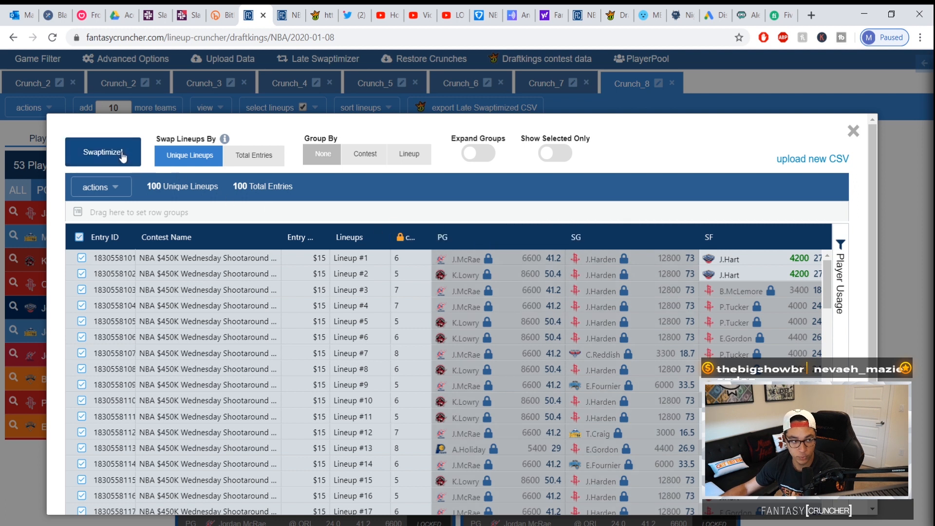
Close the Late Swaptimizer and open Advanced Options, showing 3 unique players and a 49800 salary minimum
{"action": "left_click", "coordinate": [852, 130]}
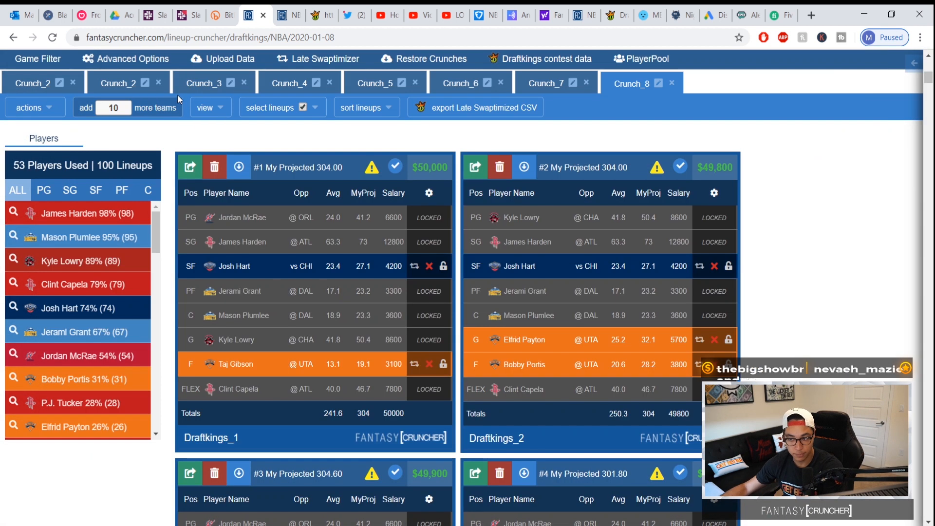
{"action": "left_click", "coordinate": [125, 59]}
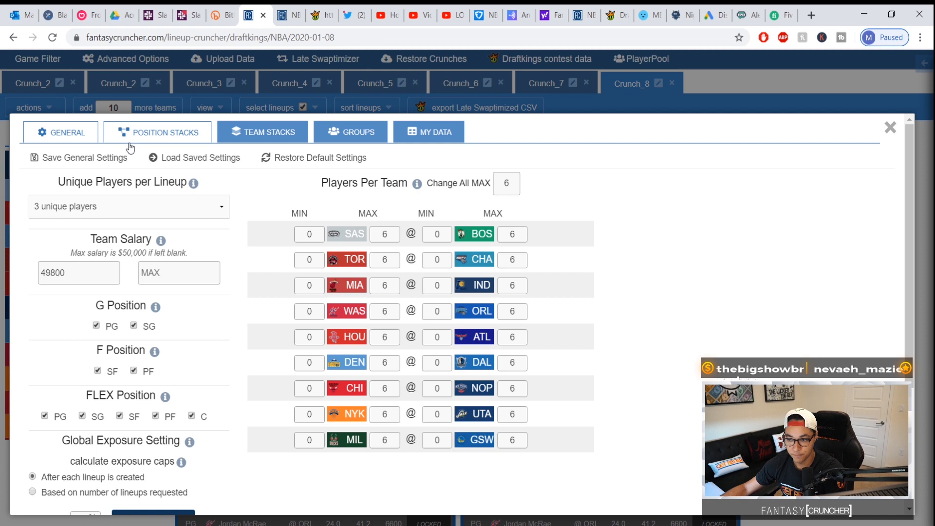
{"action": "mouse_move", "coordinate": [207, 312]}
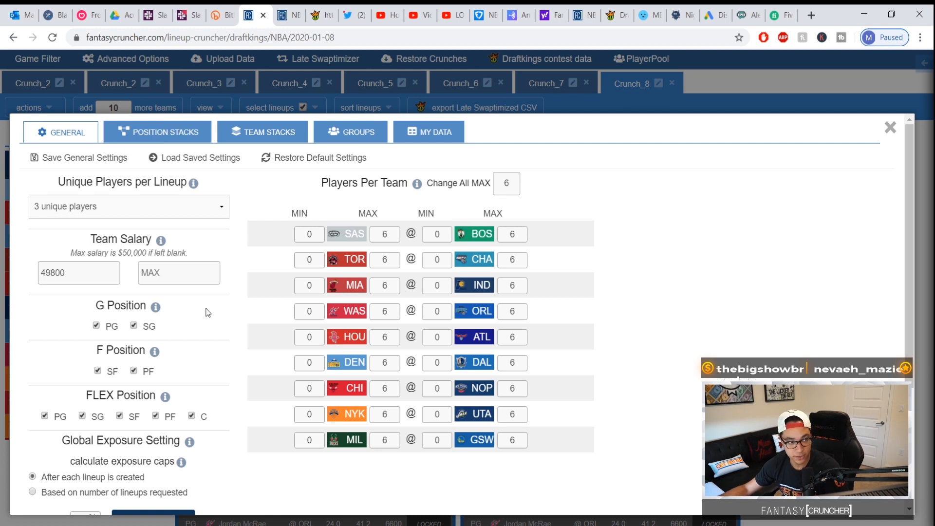
{"action": "mouse_move", "coordinate": [200, 247]}
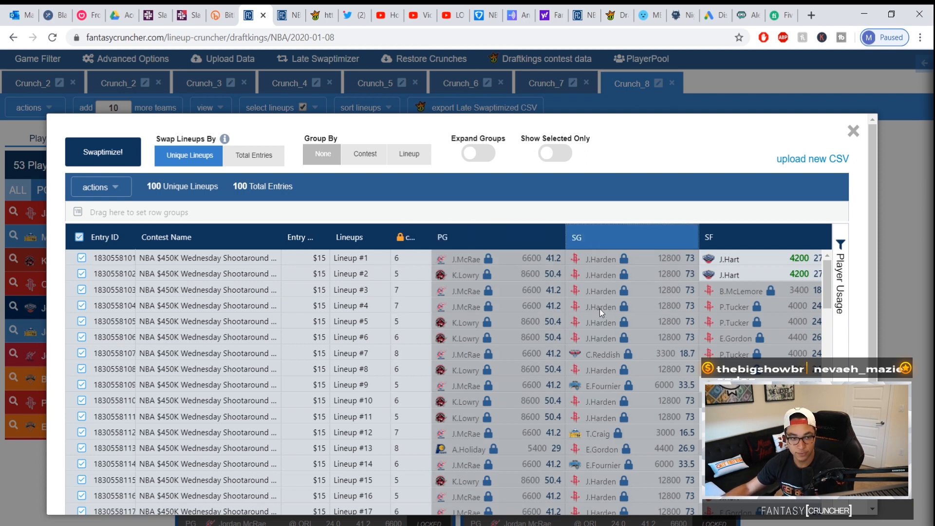
{"action": "mouse_move", "coordinate": [694, 397]}
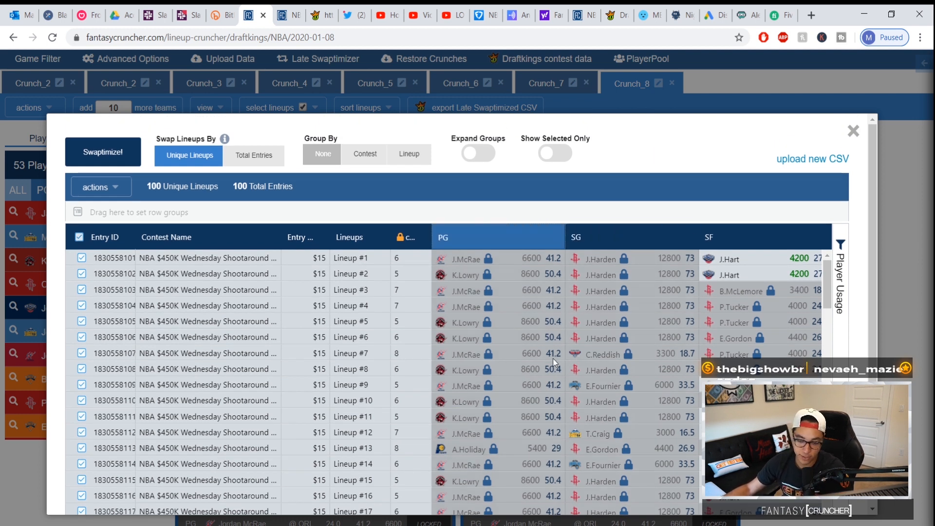
{"action": "mouse_move", "coordinate": [525, 367]}
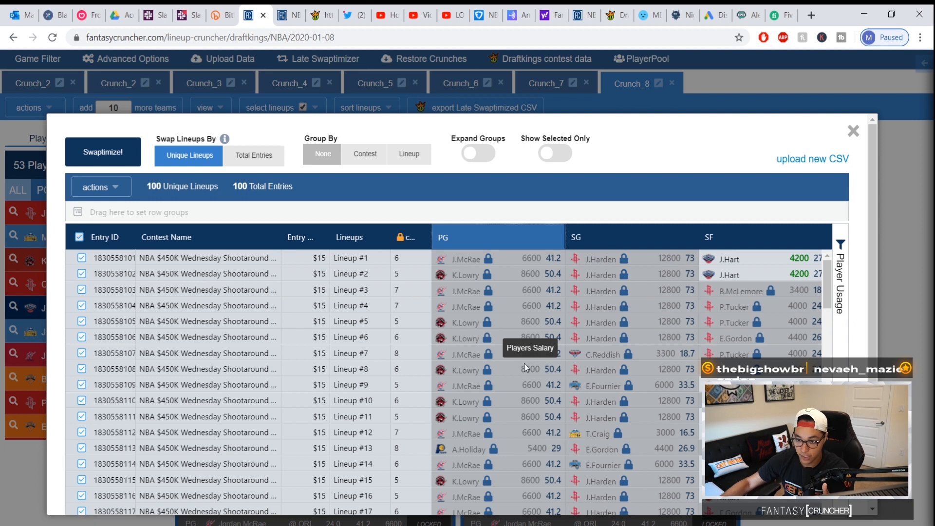
{"action": "mouse_move", "coordinate": [543, 193]}
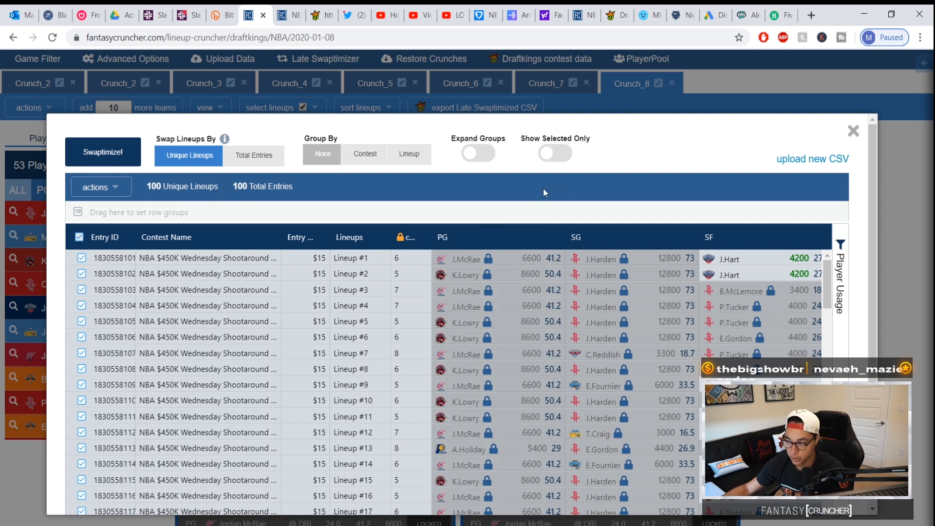
{"action": "mouse_move", "coordinate": [523, 189]}
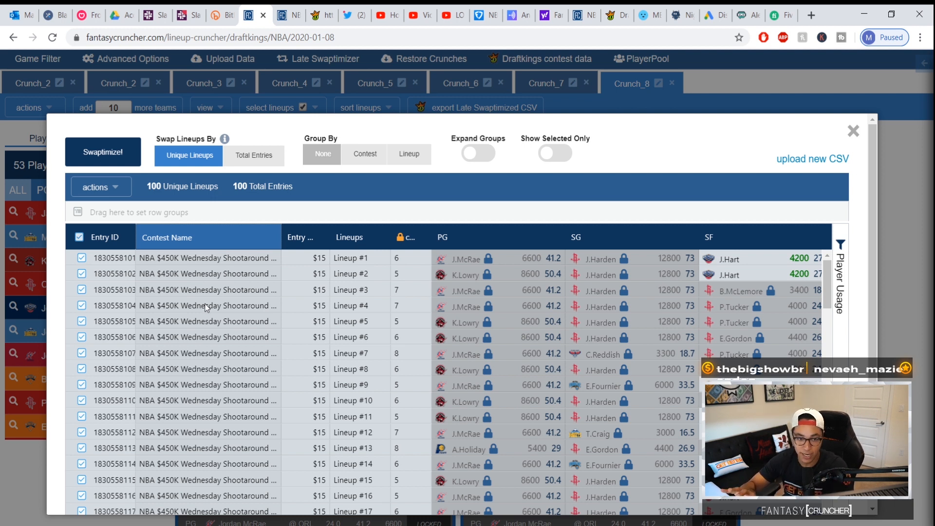
{"action": "mouse_move", "coordinate": [211, 309]}
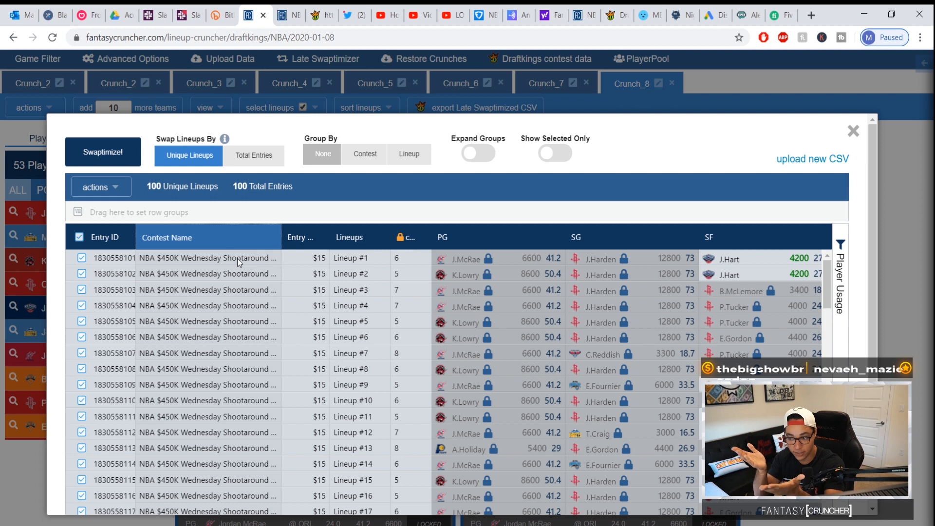
Toggle Swap Lineups By between Total Entries and Unique Lineups, ending on Unique Lineups
{"action": "left_click", "coordinate": [253, 155]}
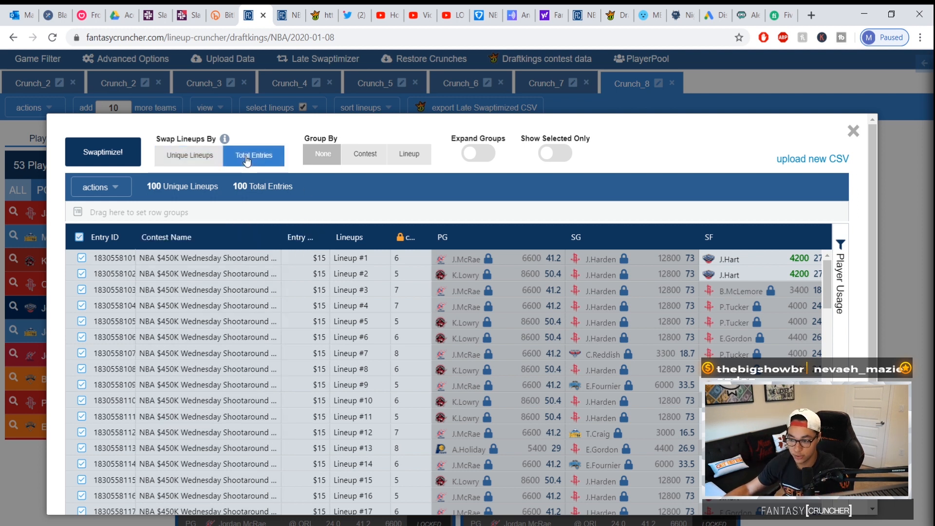
{"action": "mouse_move", "coordinate": [263, 133]}
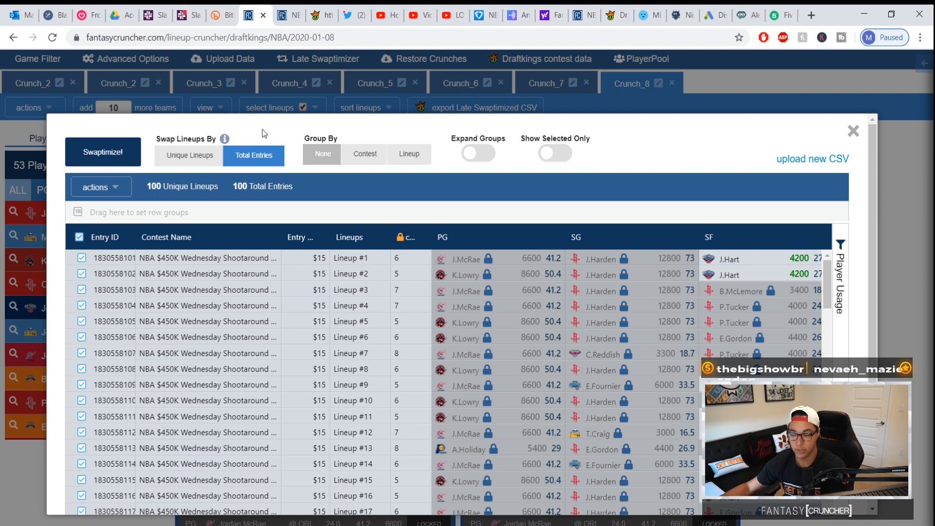
{"action": "mouse_move", "coordinate": [185, 125]}
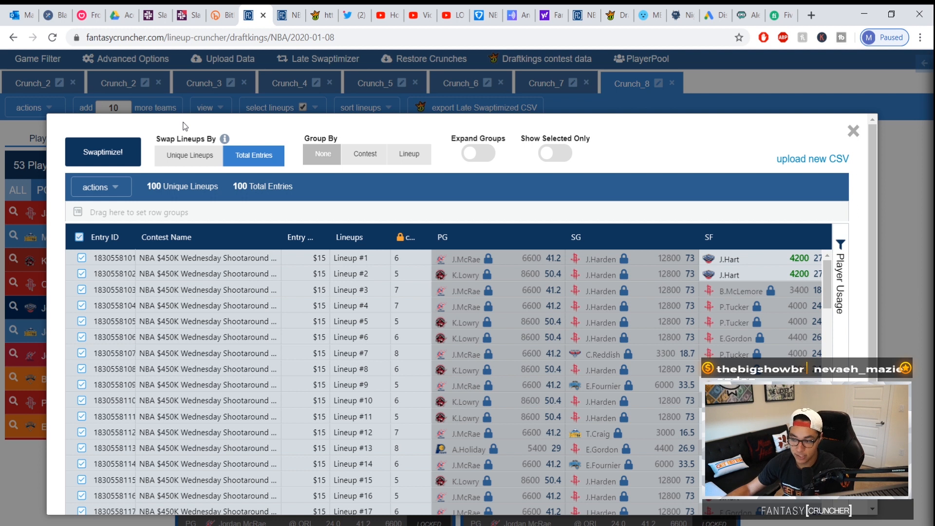
{"action": "mouse_move", "coordinate": [191, 185]}
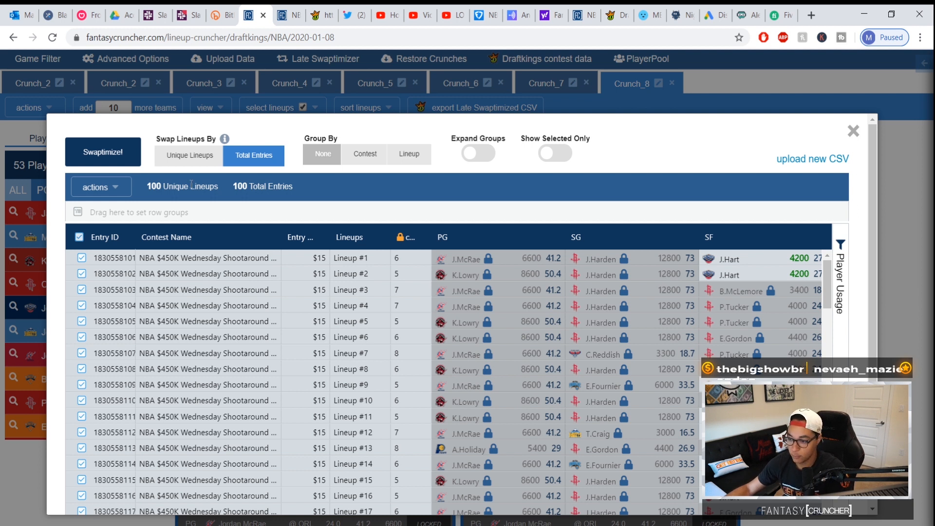
{"action": "mouse_move", "coordinate": [188, 170]}
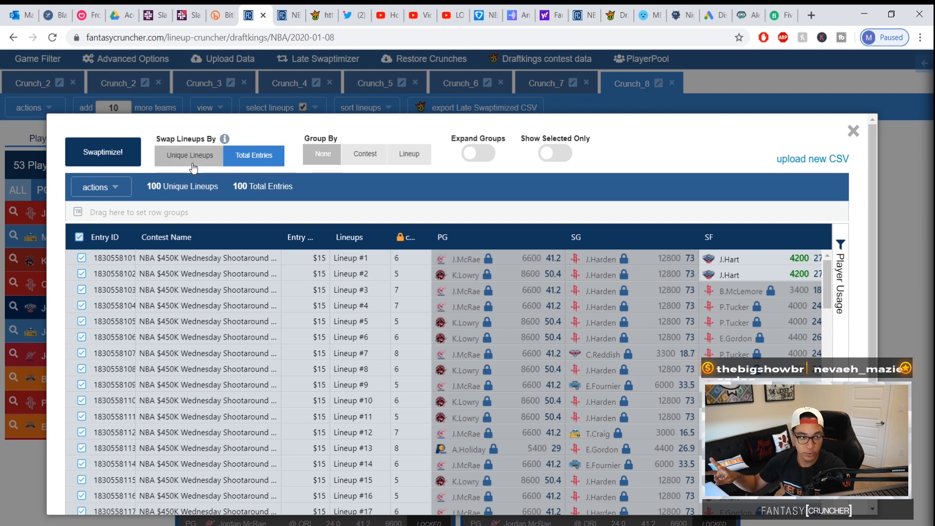
{"action": "mouse_move", "coordinate": [205, 167]}
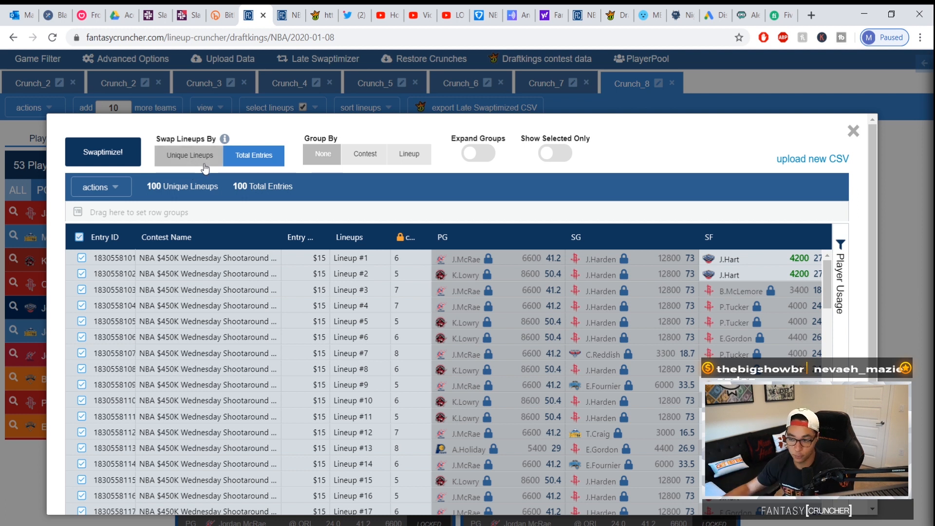
{"action": "left_click", "coordinate": [189, 154]}
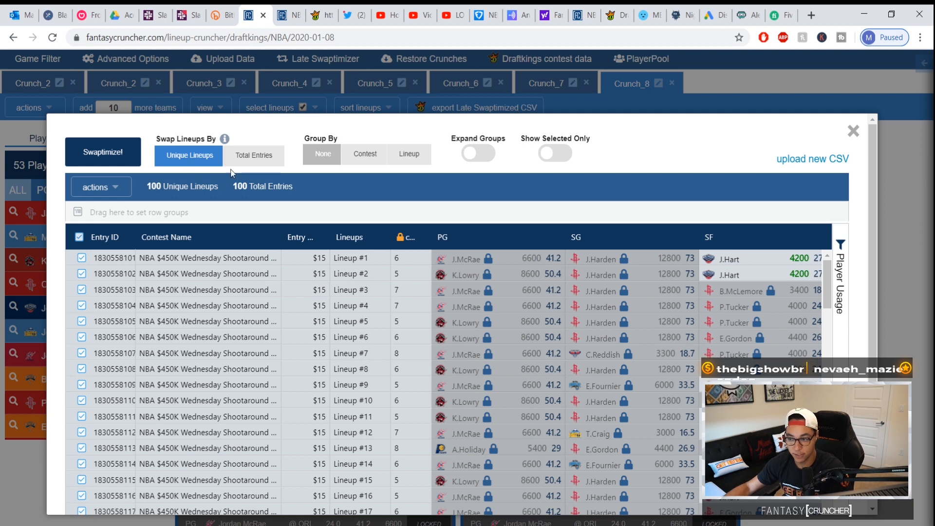
{"action": "mouse_move", "coordinate": [253, 155]}
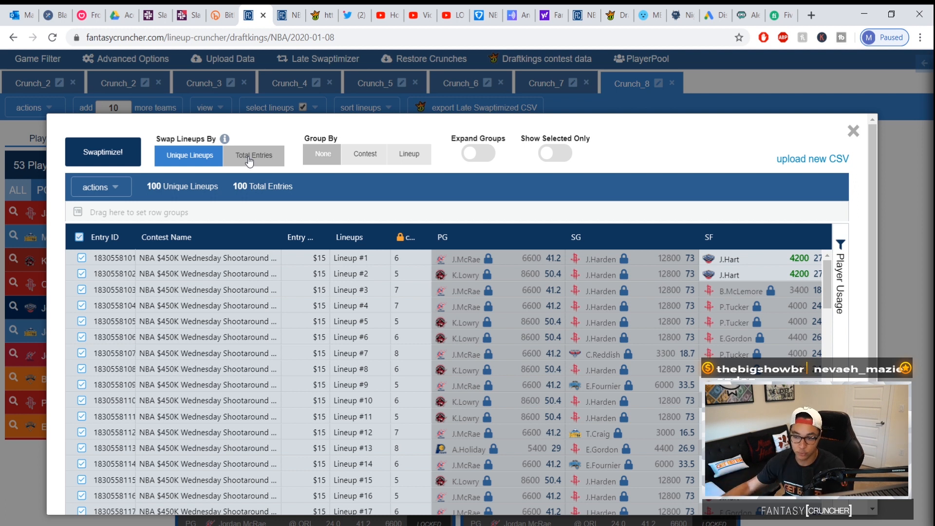
{"action": "mouse_move", "coordinate": [265, 161]}
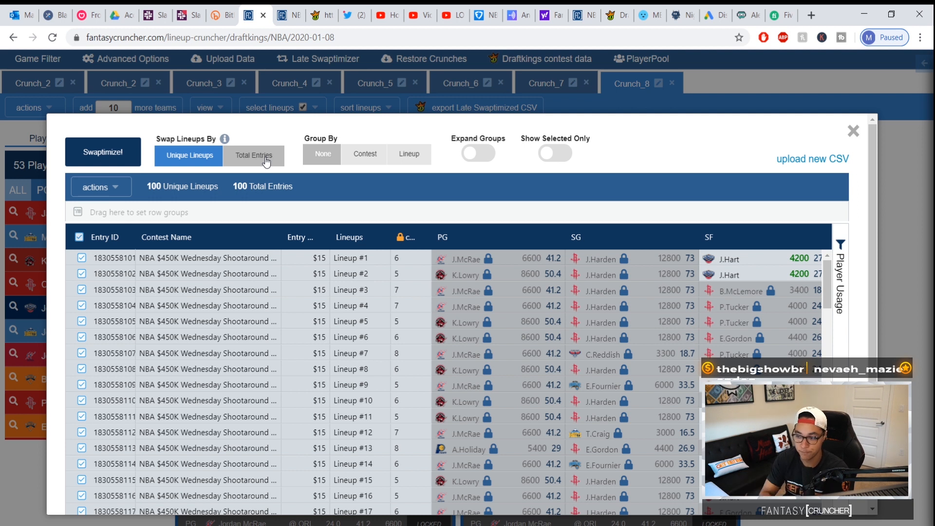
{"action": "left_click", "coordinate": [253, 155]}
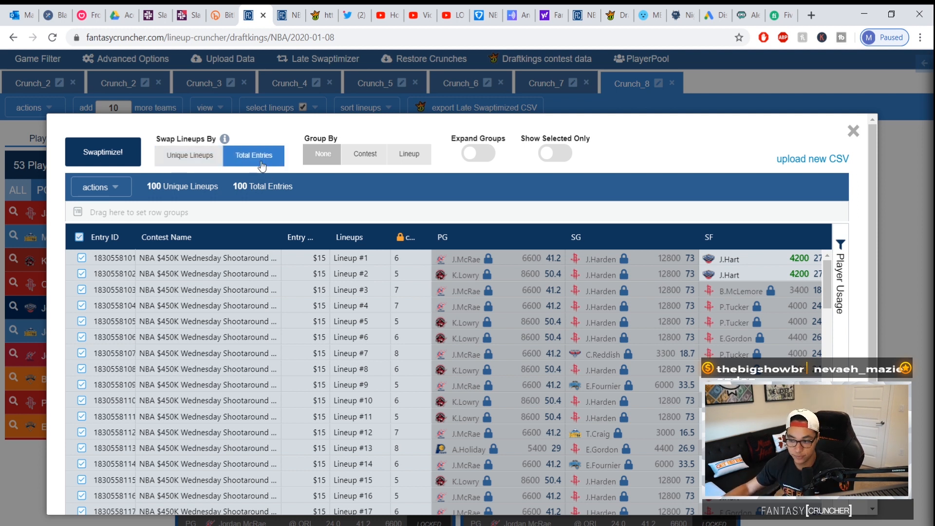
{"action": "left_click", "coordinate": [188, 155]}
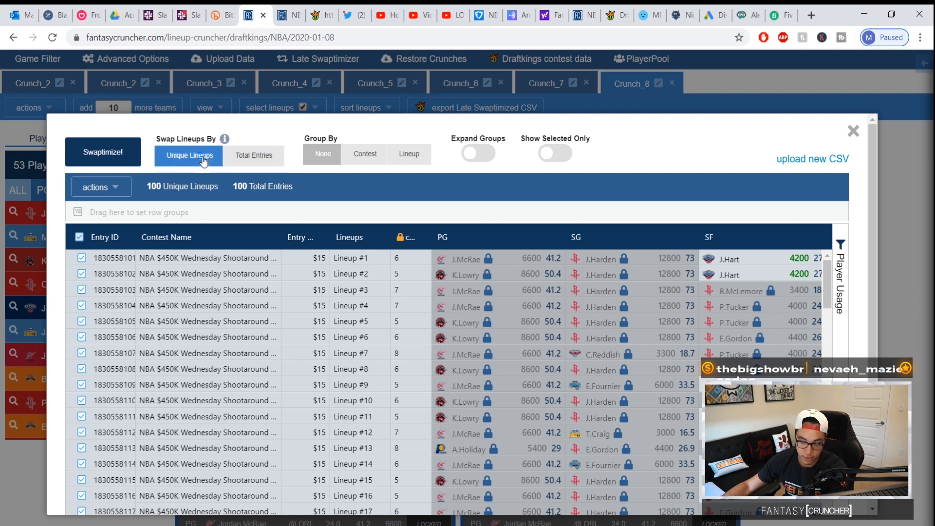
{"action": "mouse_move", "coordinate": [212, 163]}
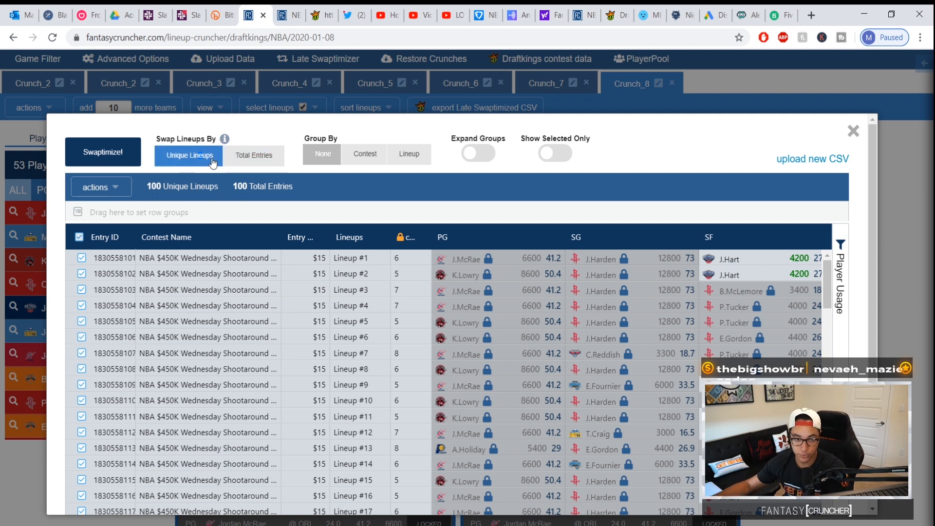
Adjust entry checkboxes in the late-swap table, keeping the first three, then clearing all
{"action": "scroll", "scroll_direction": "down", "scroll_amount": 3}
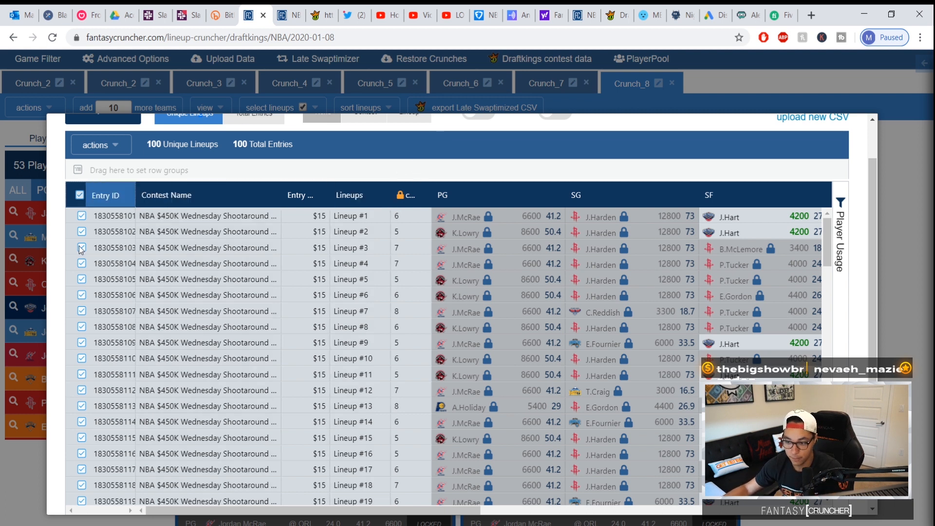
{"action": "left_click", "coordinate": [80, 195]}
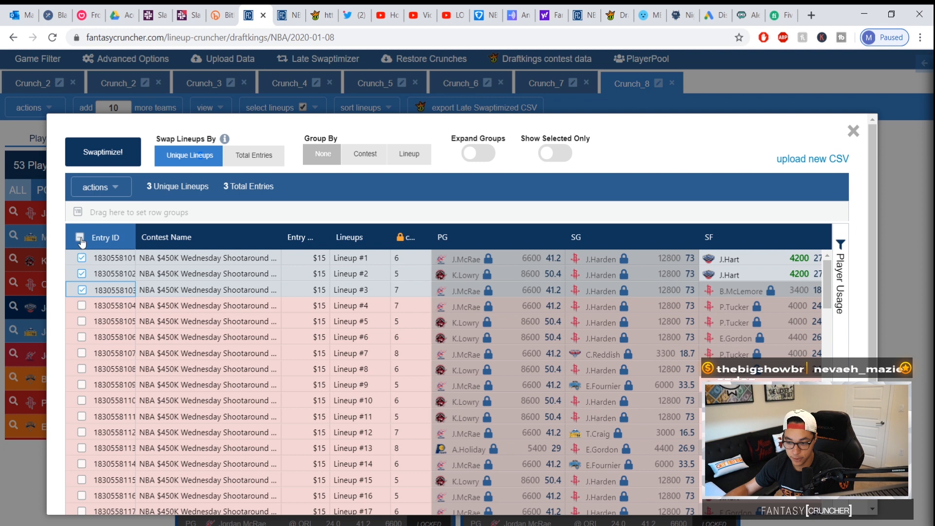
{"action": "left_click", "coordinate": [81, 237]}
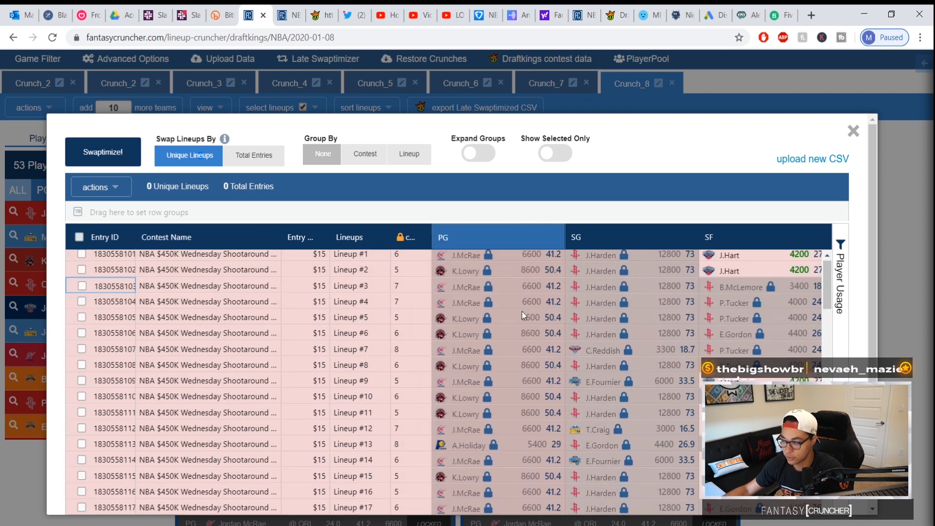
{"action": "scroll", "scroll_direction": "down", "scroll_amount": 3}
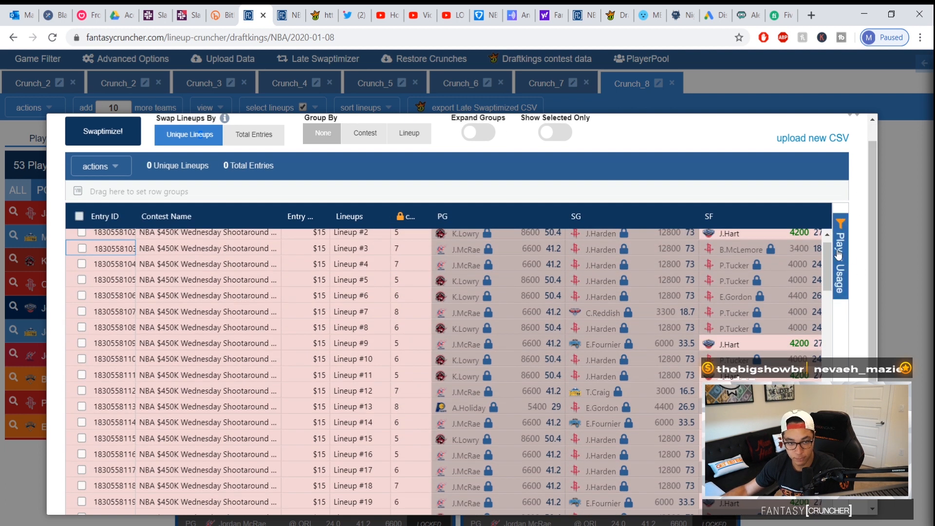
Filter to Eric Bledsoe's eight lineups via Player Usage, toggling the header checkbox to select and clear them
{"action": "left_click", "coordinate": [839, 255]}
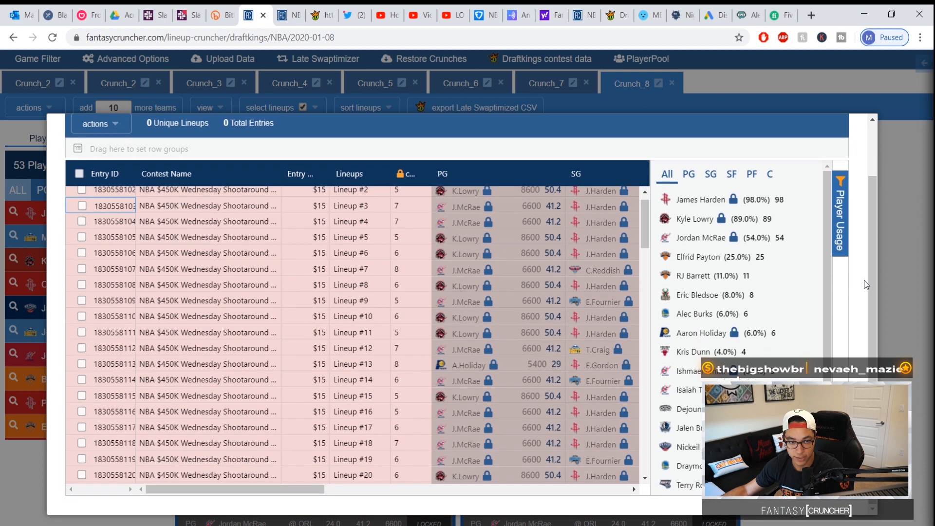
{"action": "mouse_move", "coordinate": [704, 297]}
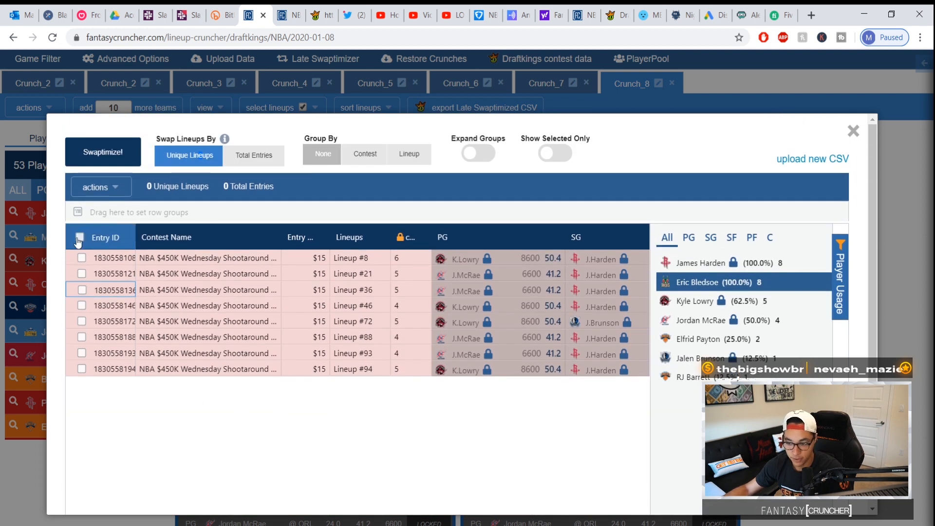
{"action": "left_click", "coordinate": [80, 237]}
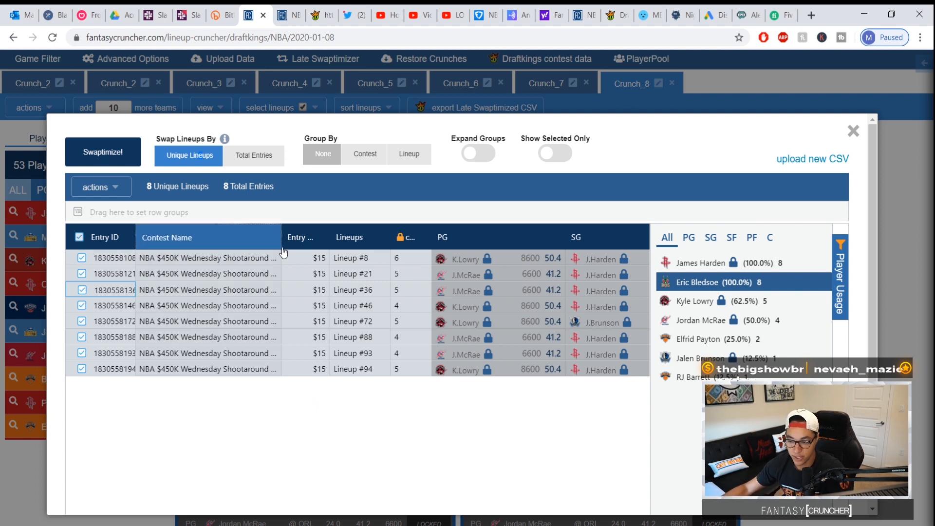
{"action": "mouse_move", "coordinate": [253, 376]}
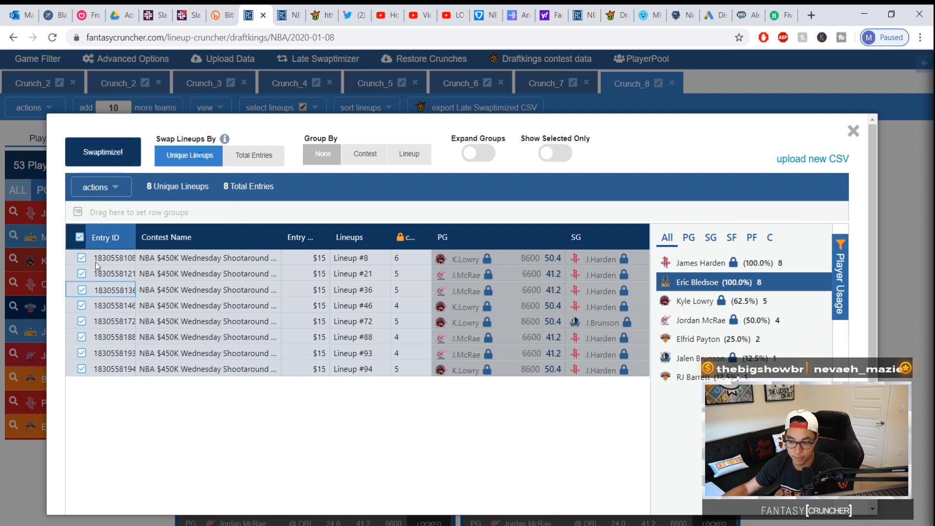
{"action": "left_click", "coordinate": [79, 237]}
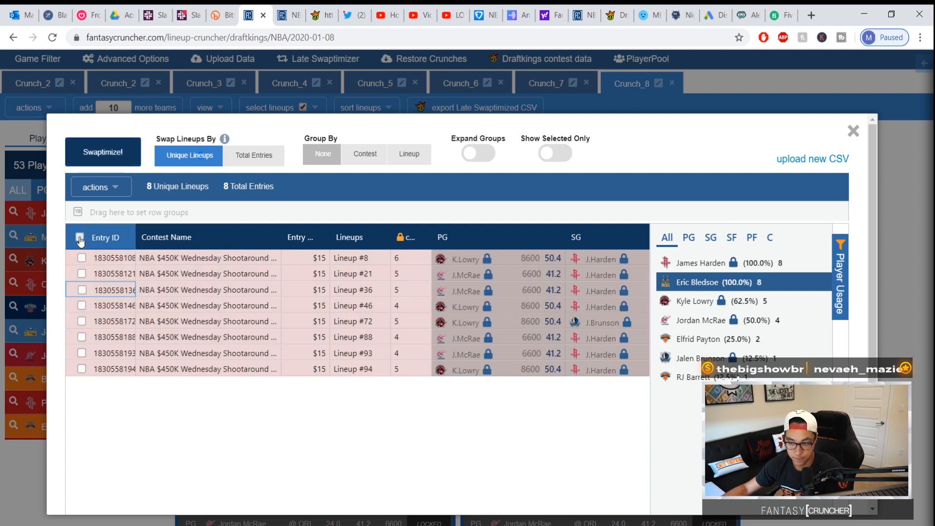
{"action": "left_click", "coordinate": [82, 237]}
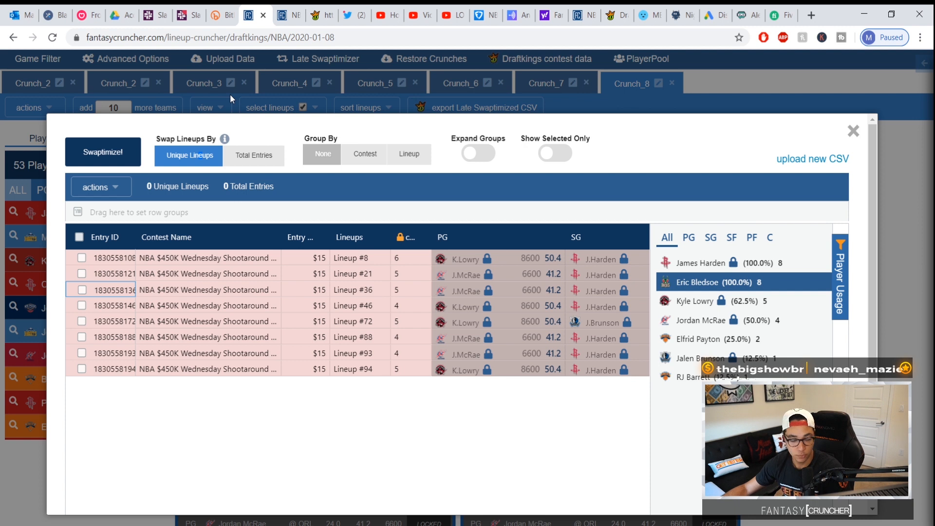
Close the late-swap window, toggle the game filter list, and reopen Advanced Options' General settings
{"action": "left_click", "coordinate": [852, 131]}
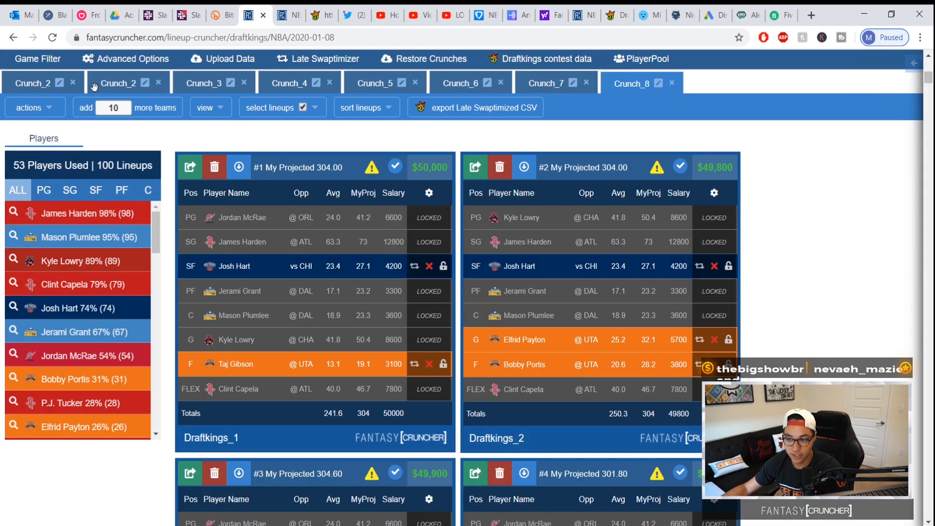
{"action": "left_click", "coordinate": [37, 59]}
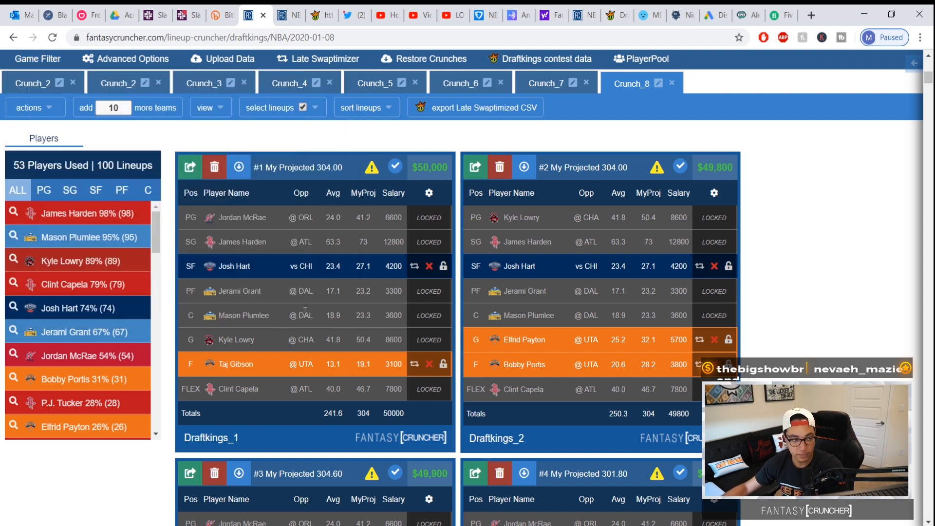
{"action": "left_click", "coordinate": [37, 59]}
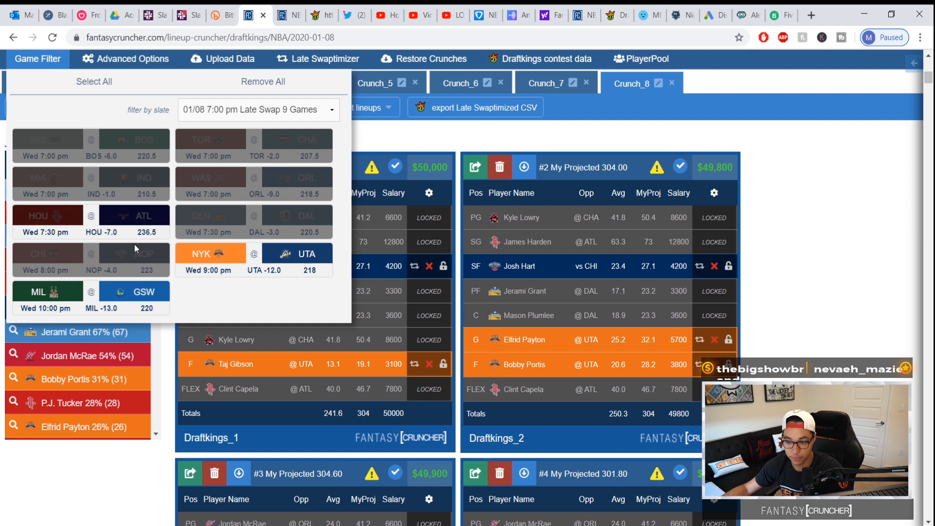
{"action": "left_click", "coordinate": [37, 58]}
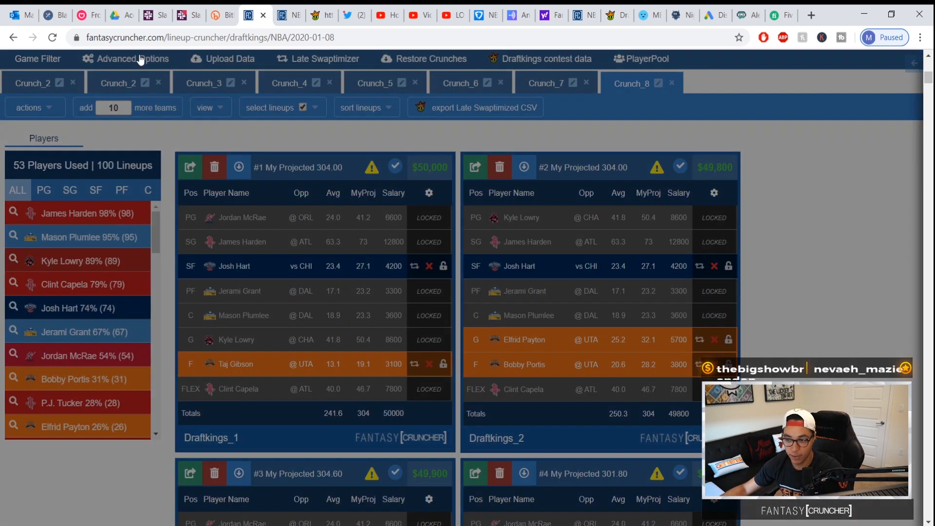
{"action": "left_click", "coordinate": [125, 58]}
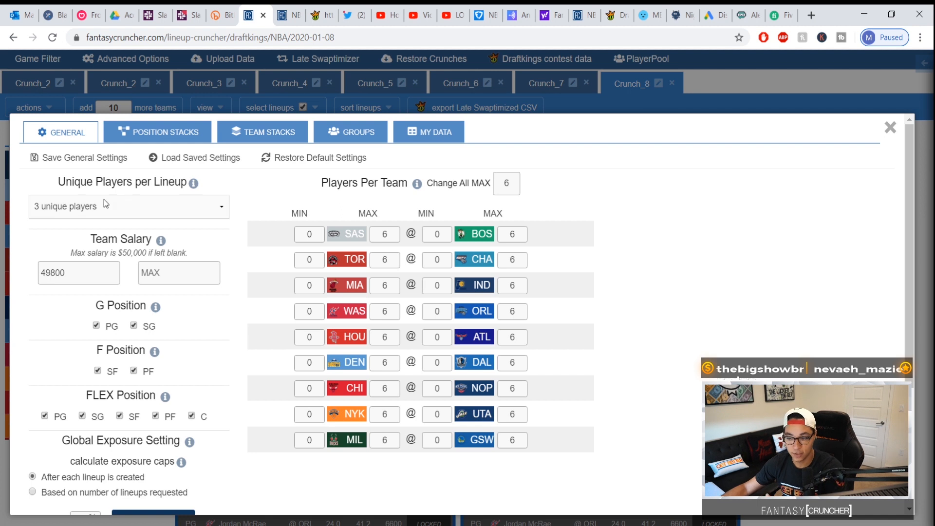
{"action": "mouse_move", "coordinate": [84, 212]}
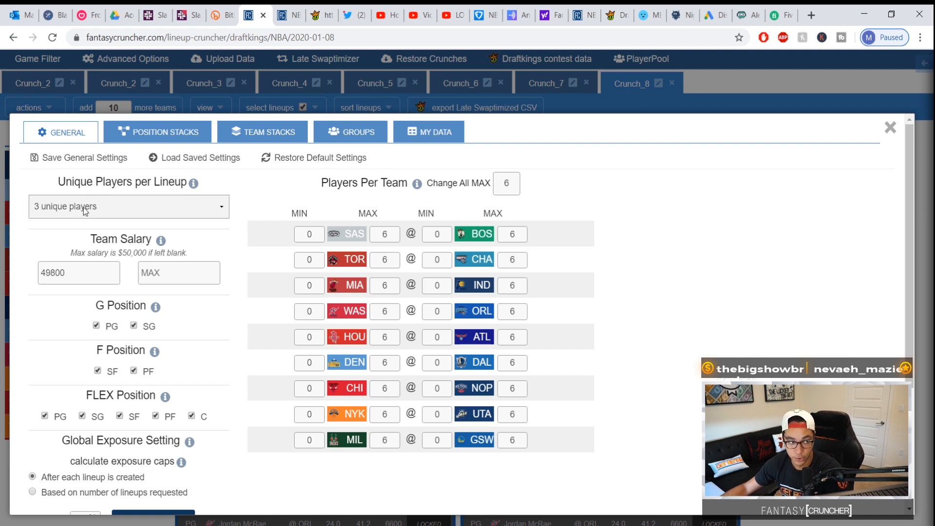
{"action": "mouse_move", "coordinate": [249, 167]}
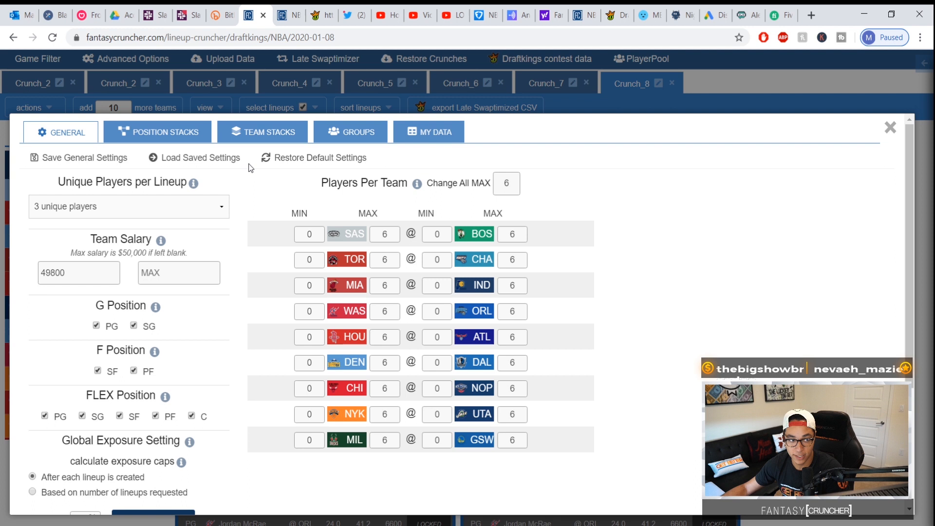
Close Advanced Options and scroll through the 100 late-swapped NBA lineup cards
{"action": "left_click", "coordinate": [889, 128]}
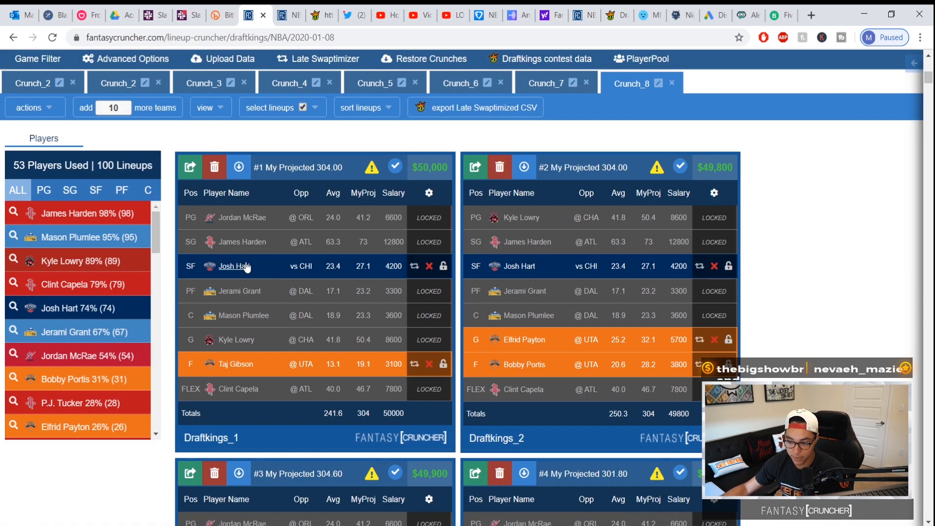
{"action": "mouse_move", "coordinate": [238, 342]}
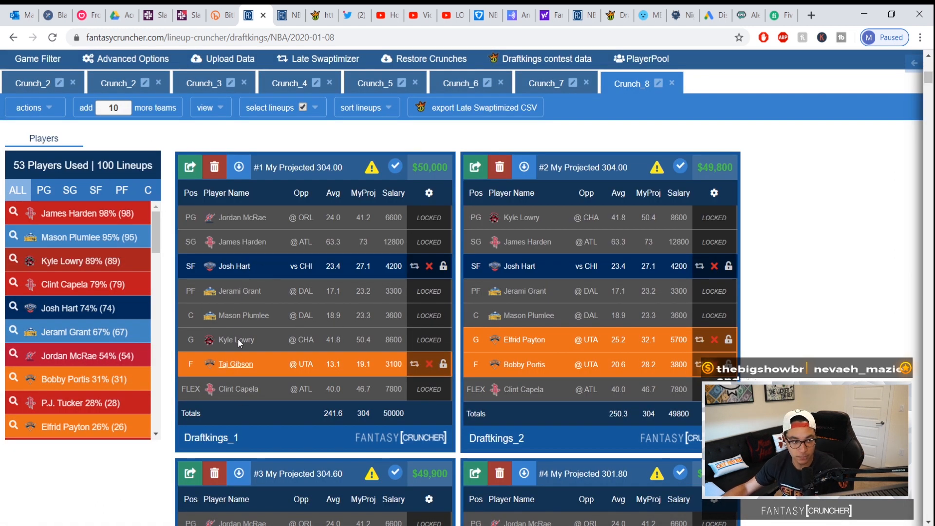
{"action": "scroll", "scroll_direction": "down", "scroll_amount": 3}
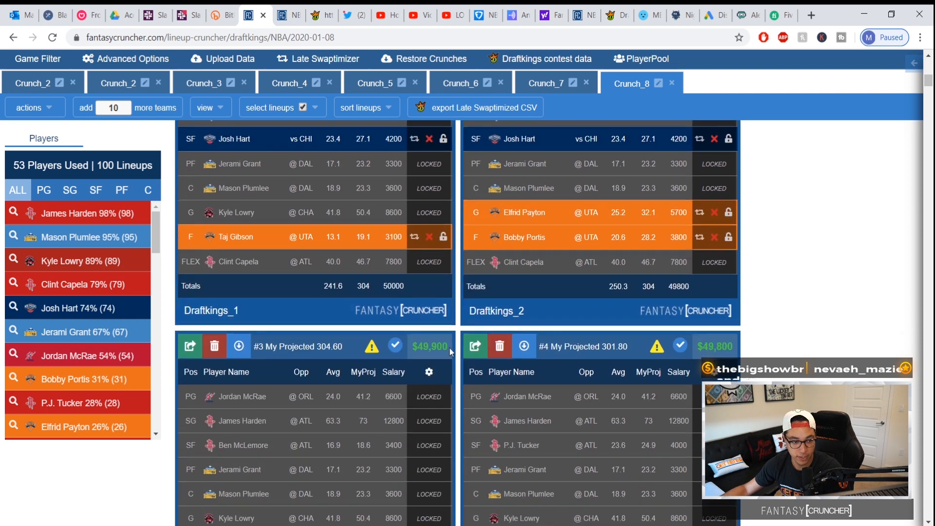
{"action": "scroll", "scroll_direction": "down", "scroll_amount": 3}
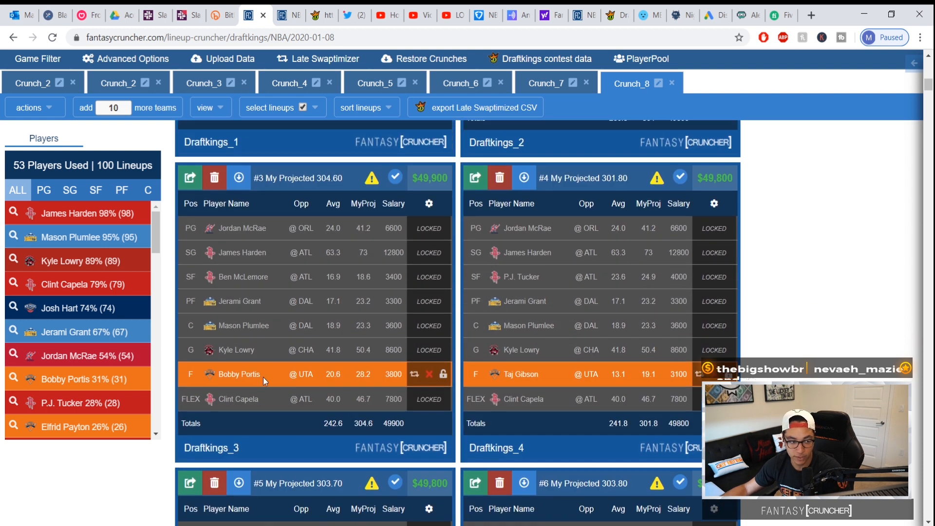
{"action": "scroll", "scroll_direction": "up", "scroll_amount": 3}
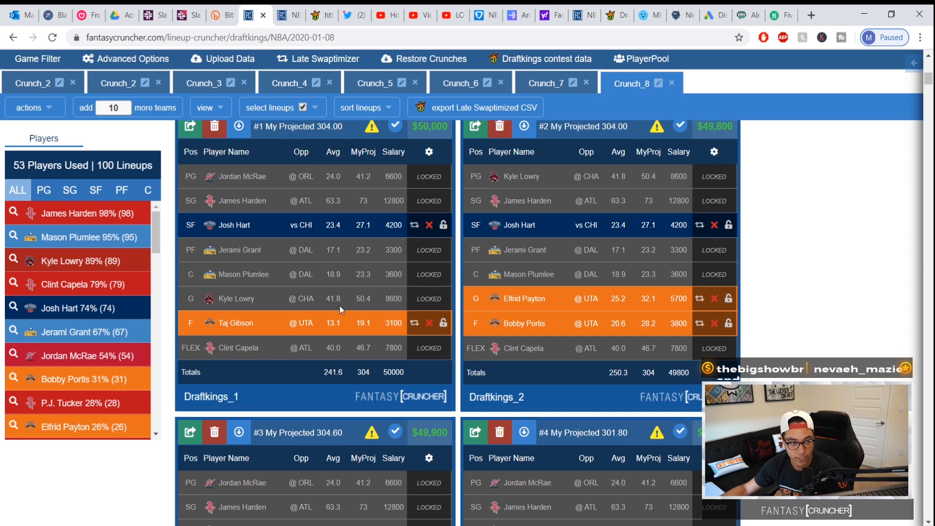
{"action": "scroll", "scroll_direction": "up", "scroll_amount": 3}
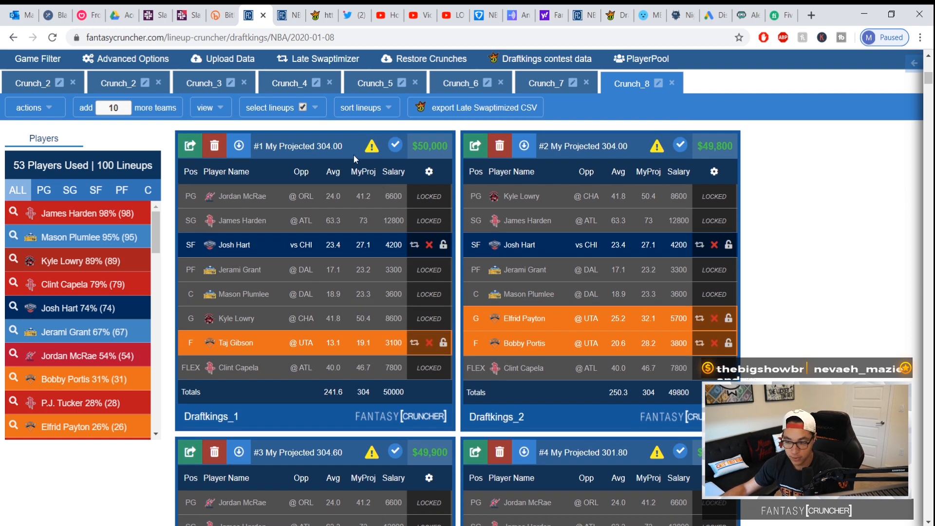
{"action": "mouse_move", "coordinate": [326, 262]}
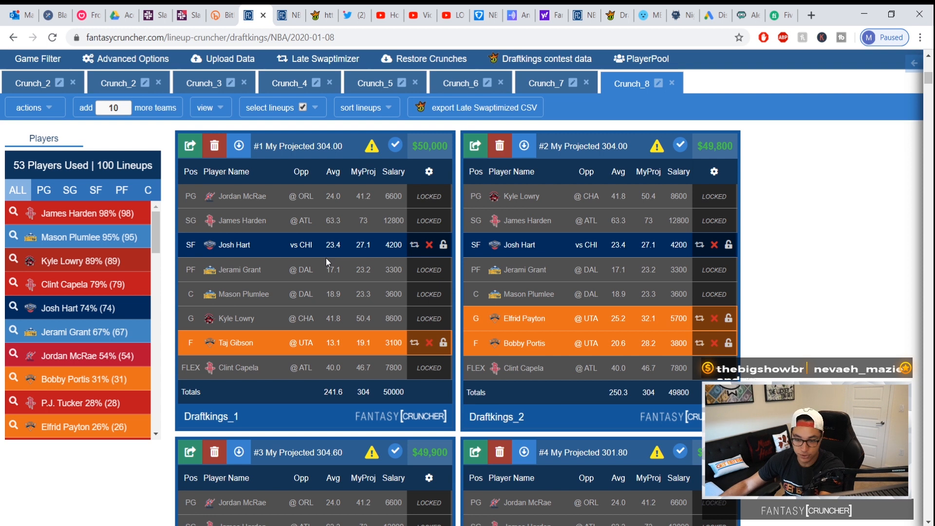
{"action": "mouse_move", "coordinate": [336, 304]}
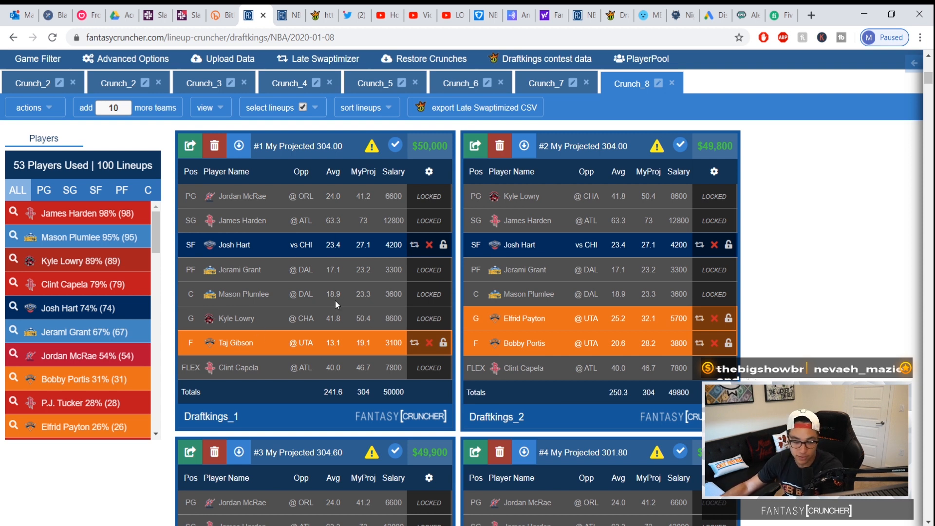
{"action": "mouse_move", "coordinate": [600, 267]}
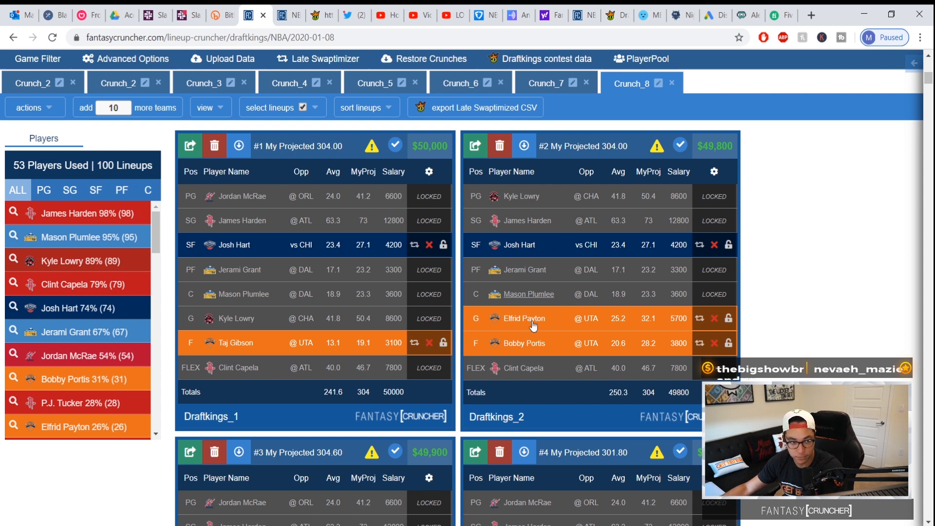
{"action": "mouse_move", "coordinate": [553, 279]}
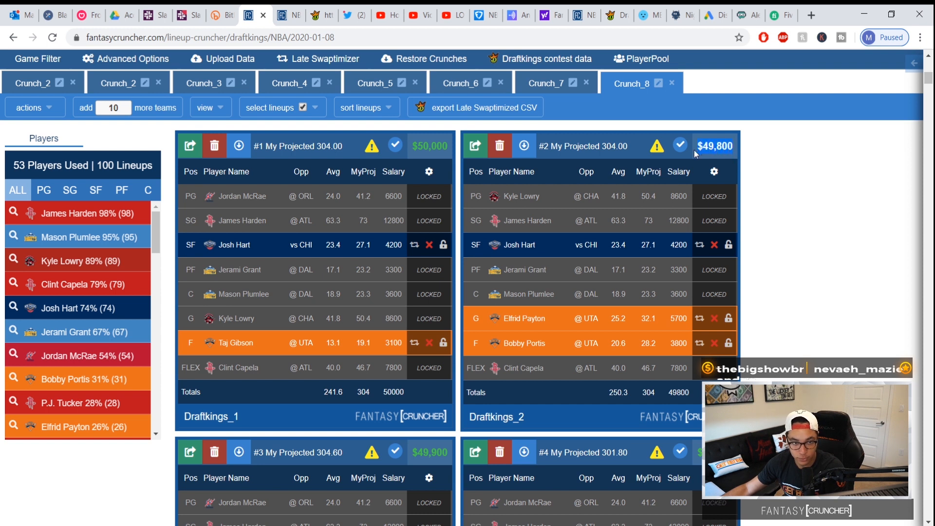
{"action": "mouse_move", "coordinate": [665, 158]}
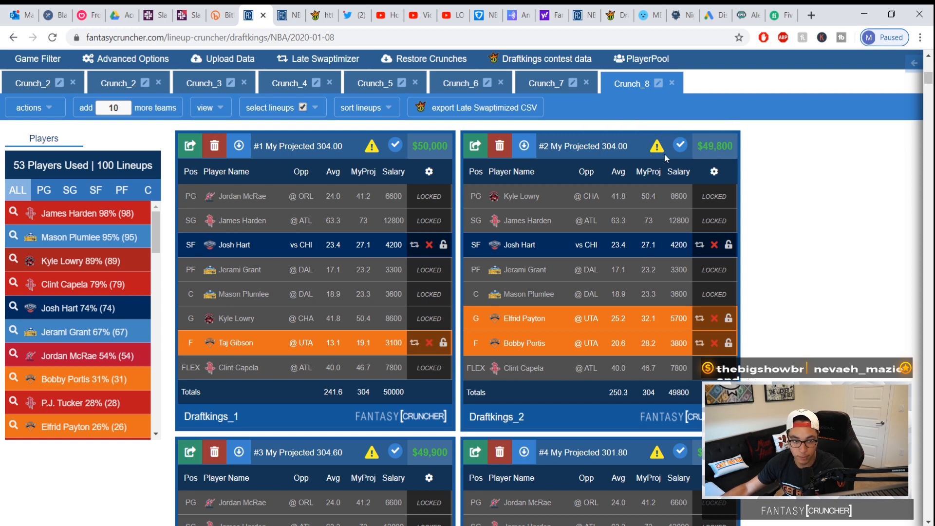
{"action": "mouse_move", "coordinate": [602, 278]}
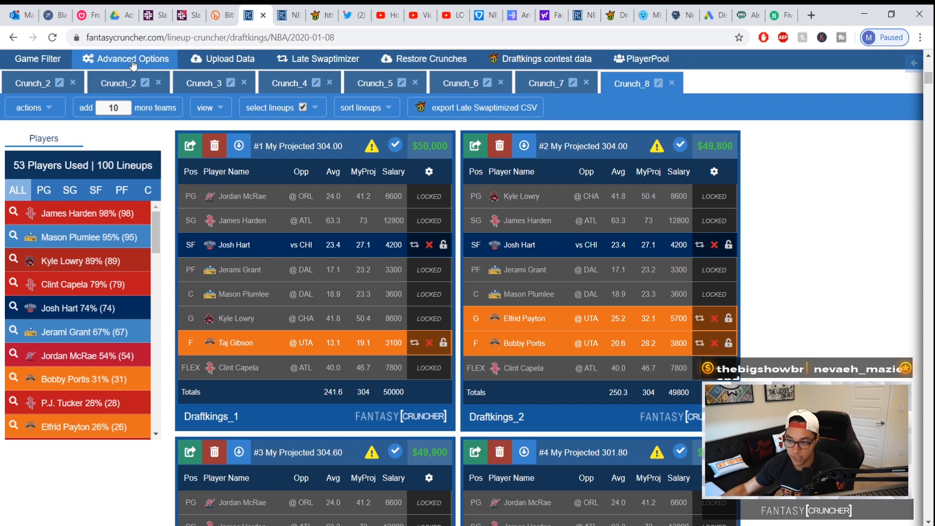
In Advanced Options, set Team Salary minimum to 49000 and Unique Players per Lineup to 1, then close
{"action": "left_click", "coordinate": [125, 58]}
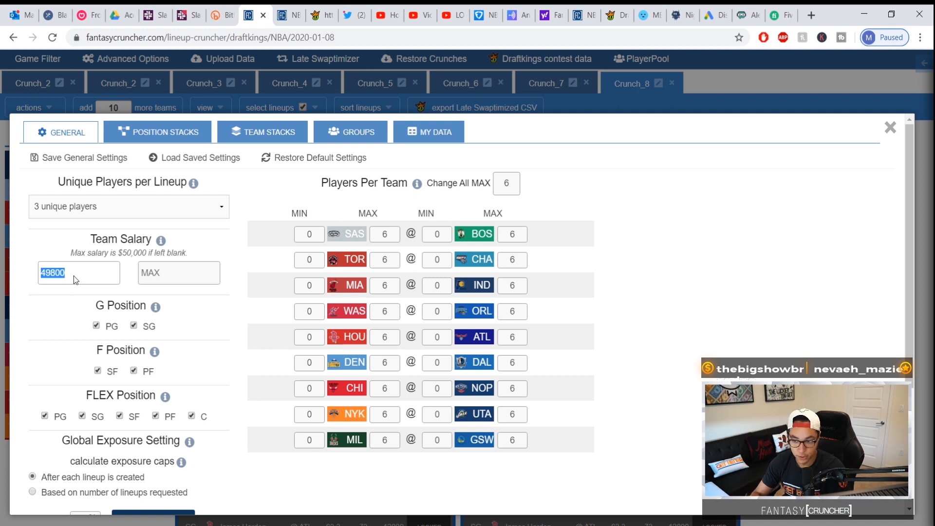
{"action": "type", "text": "49"}
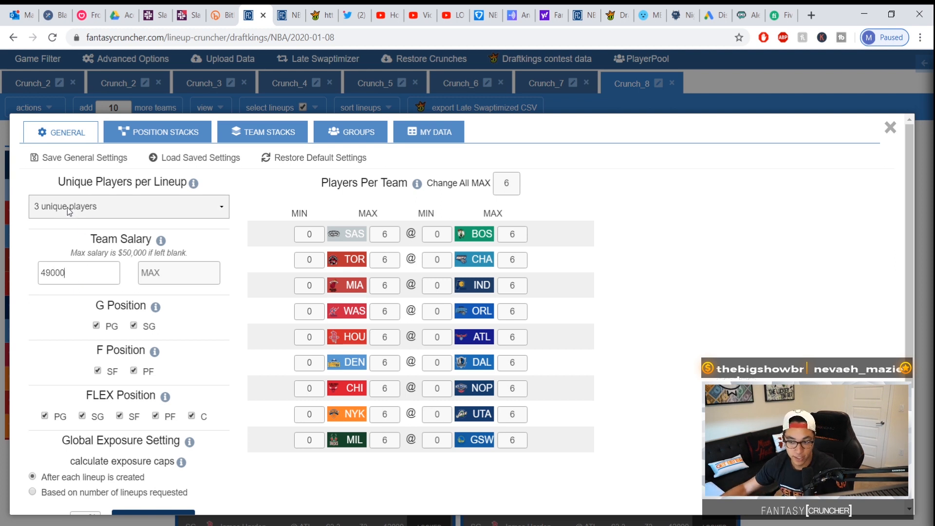
{"action": "left_click", "coordinate": [128, 205]}
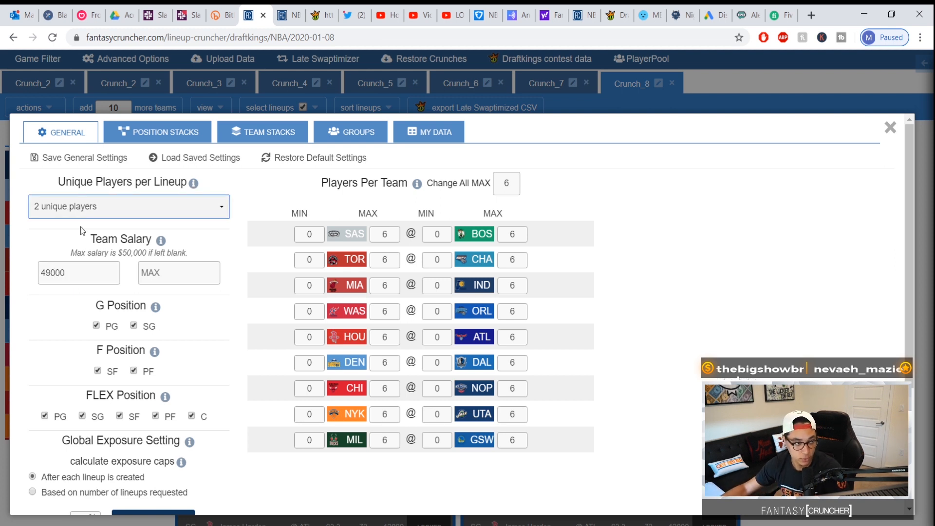
{"action": "left_click", "coordinate": [128, 207]}
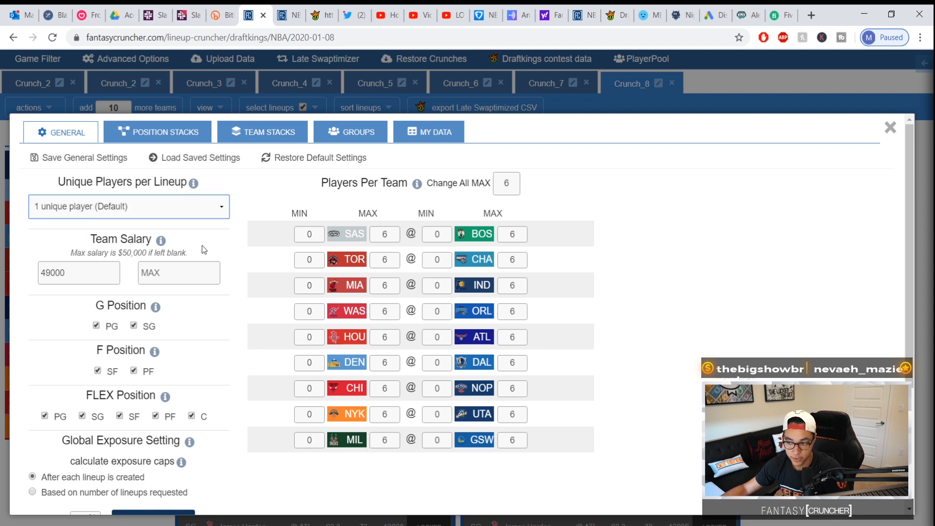
{"action": "left_click", "coordinate": [889, 128]}
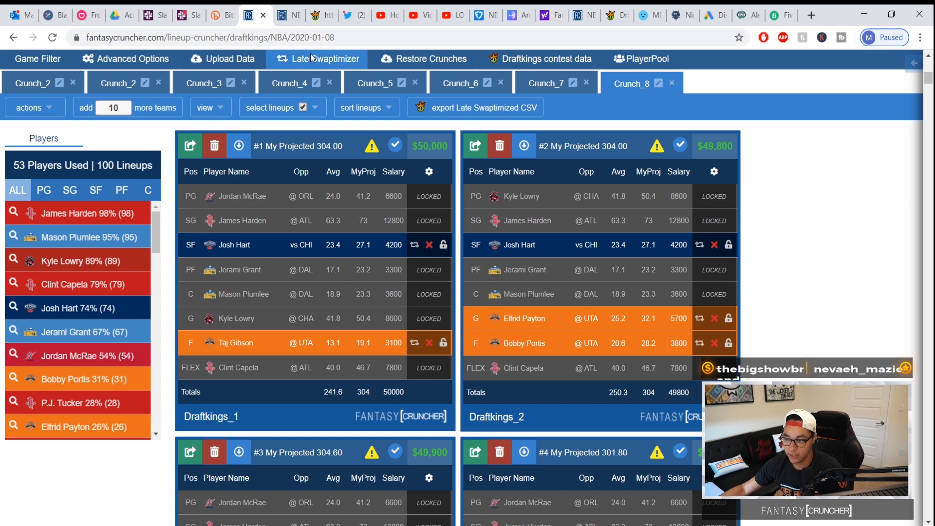
{"action": "left_click", "coordinate": [324, 58]}
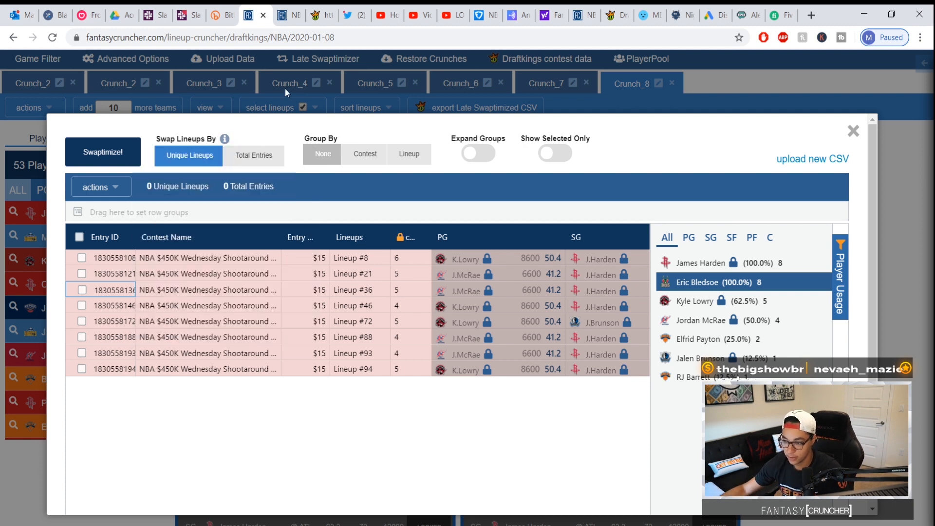
{"action": "left_click", "coordinate": [853, 131]}
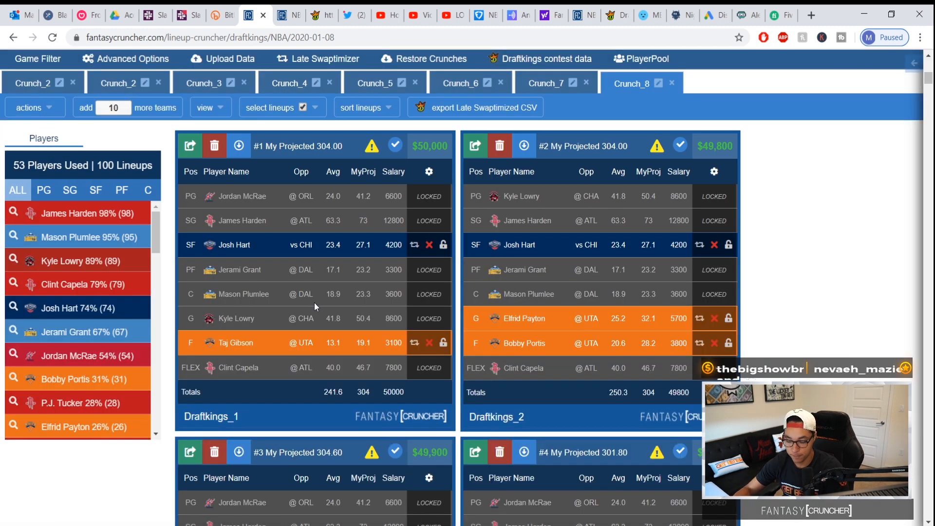